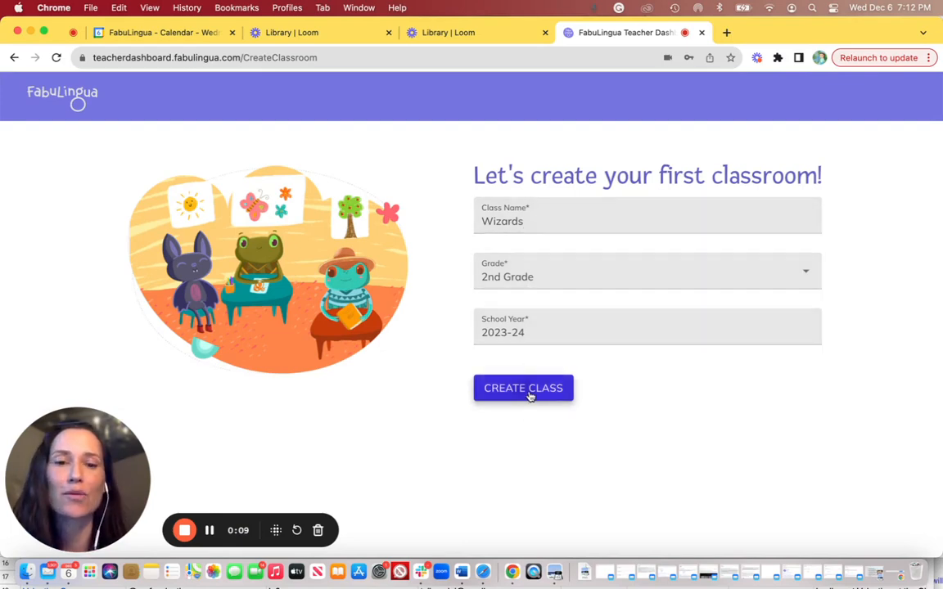
- Submit the new 2nd Grade class 'Wizards' for school year 2023-24
left_click(523, 388)
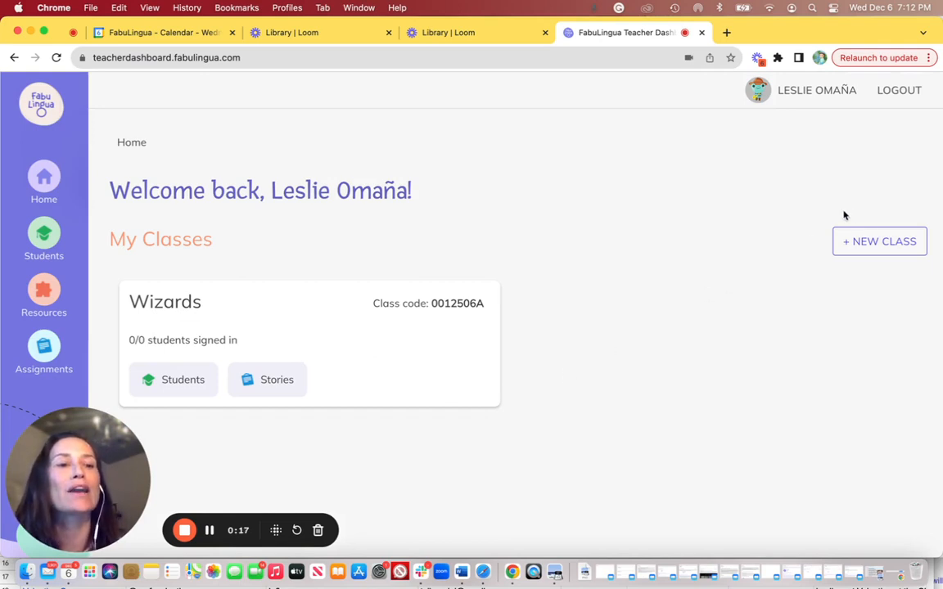
mouse_move(825, 245)
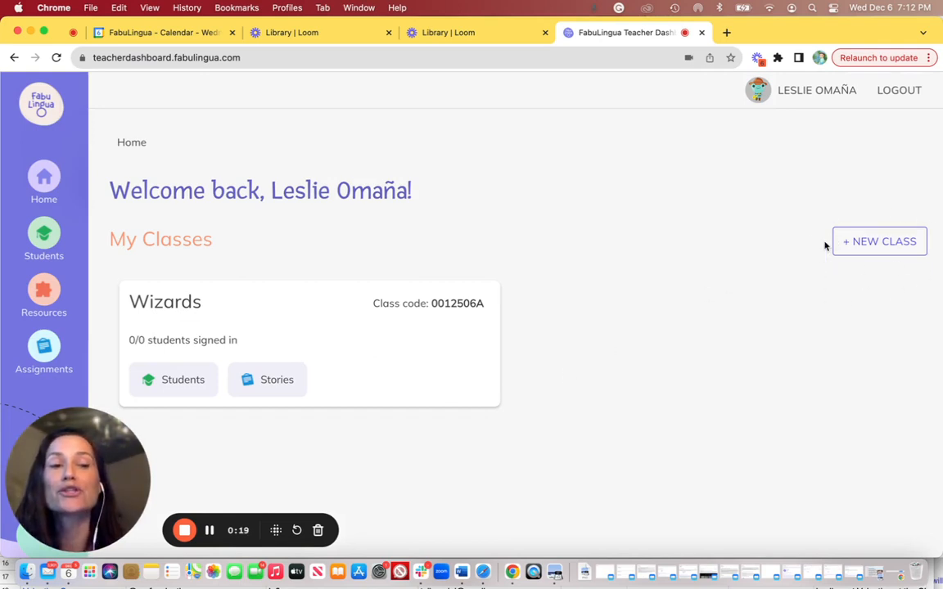
mouse_move(889, 245)
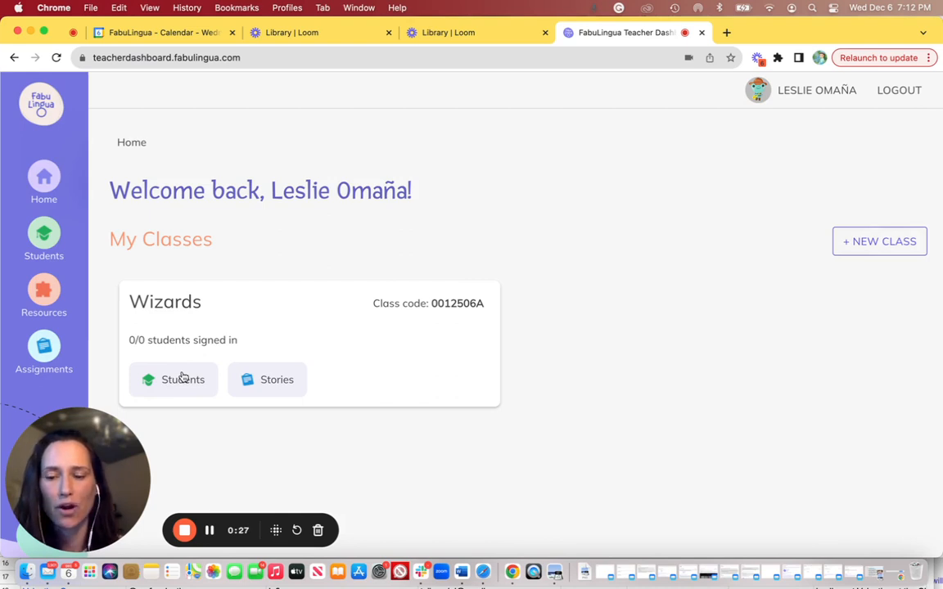
- Open the Wizards student roster and bring up the add-students form
left_click(174, 379)
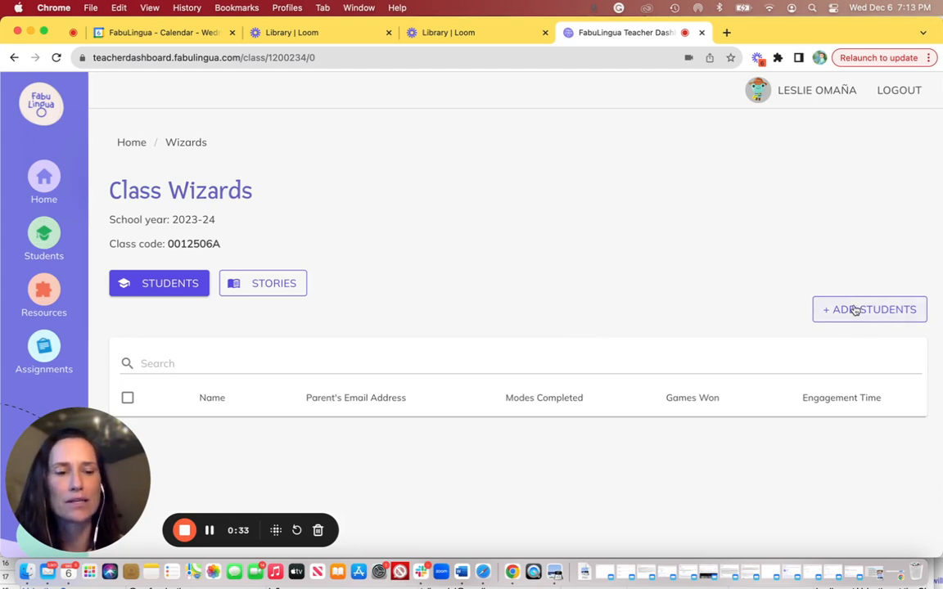
left_click(870, 309)
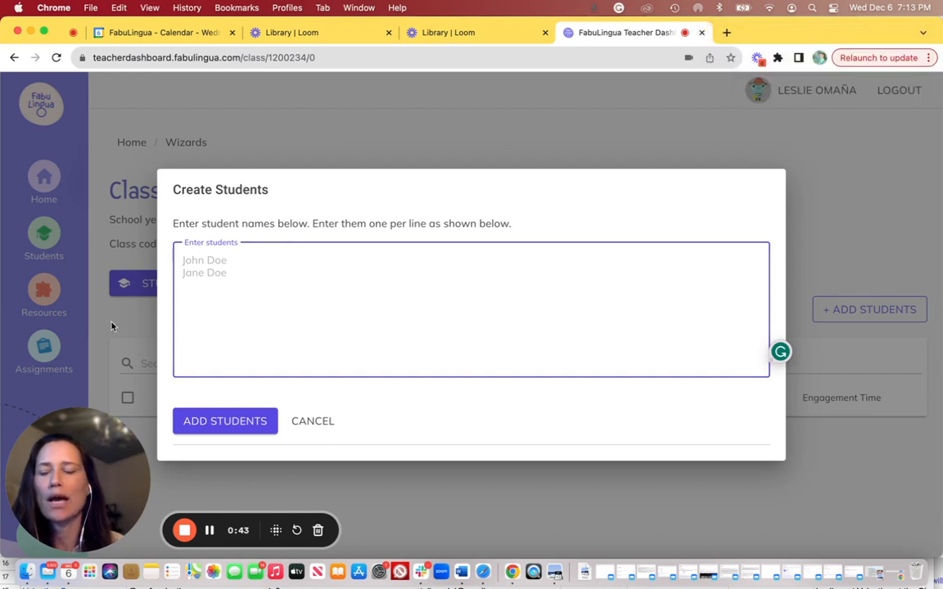
type("Louise Alcourt")
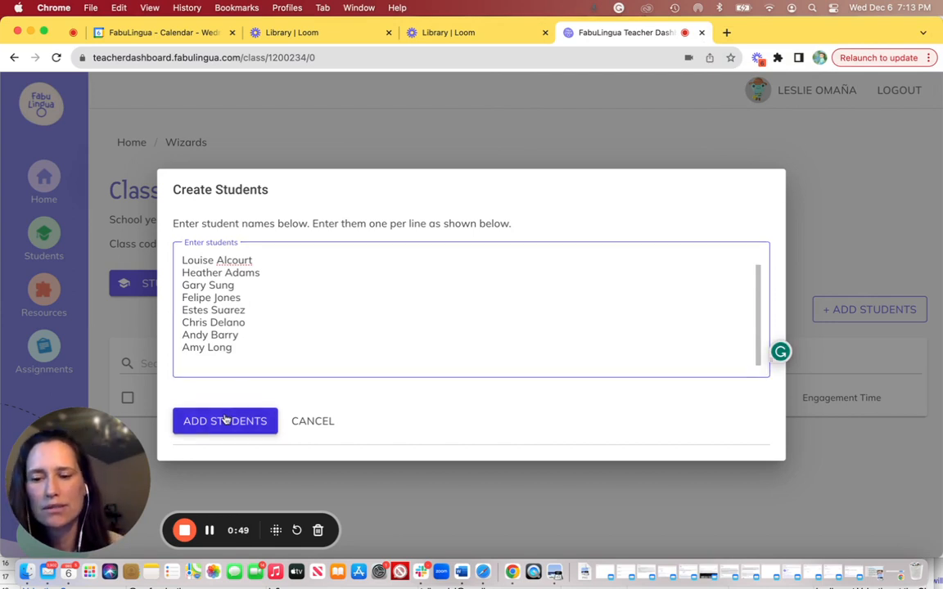
left_click(225, 421)
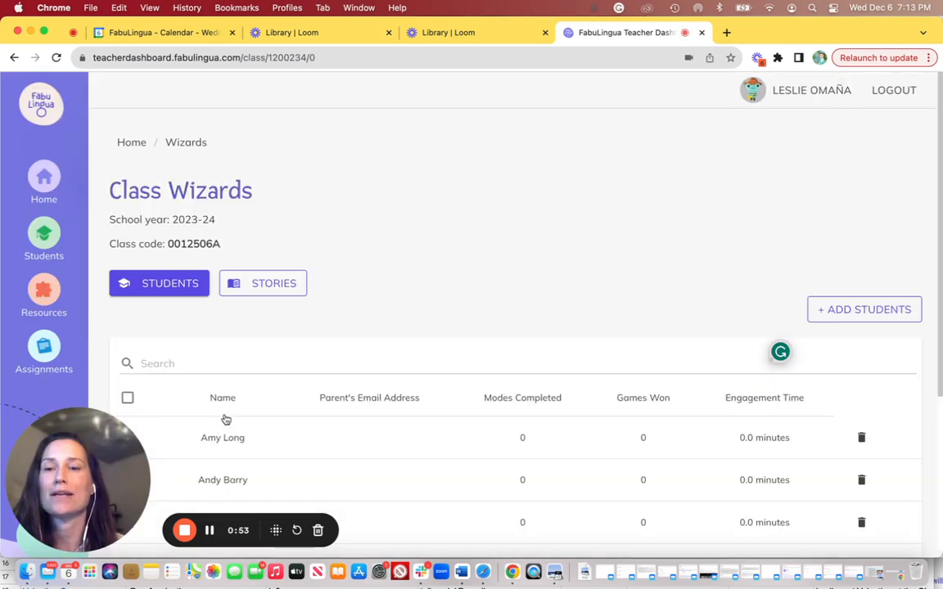
scroll("down", 3)
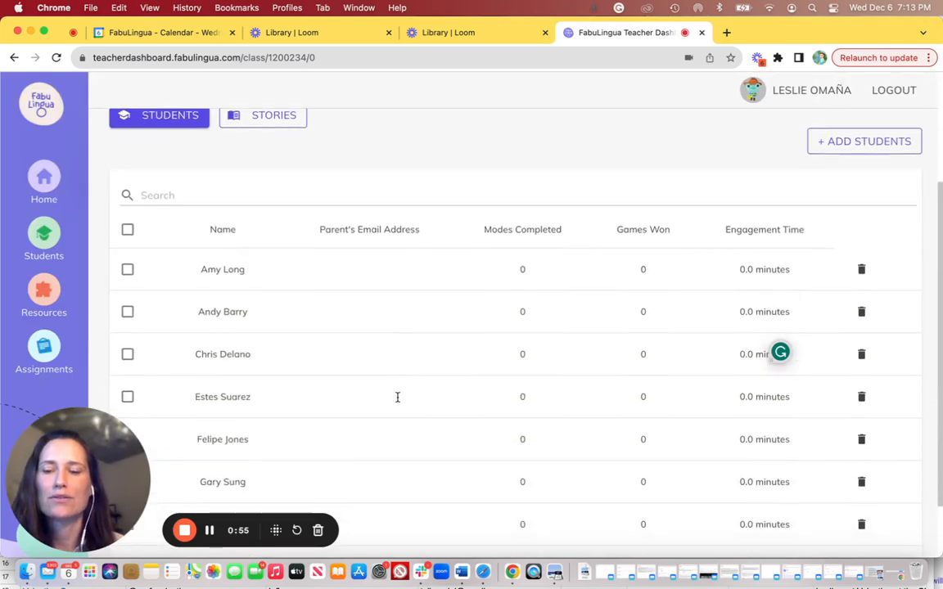
scroll("down", 3)
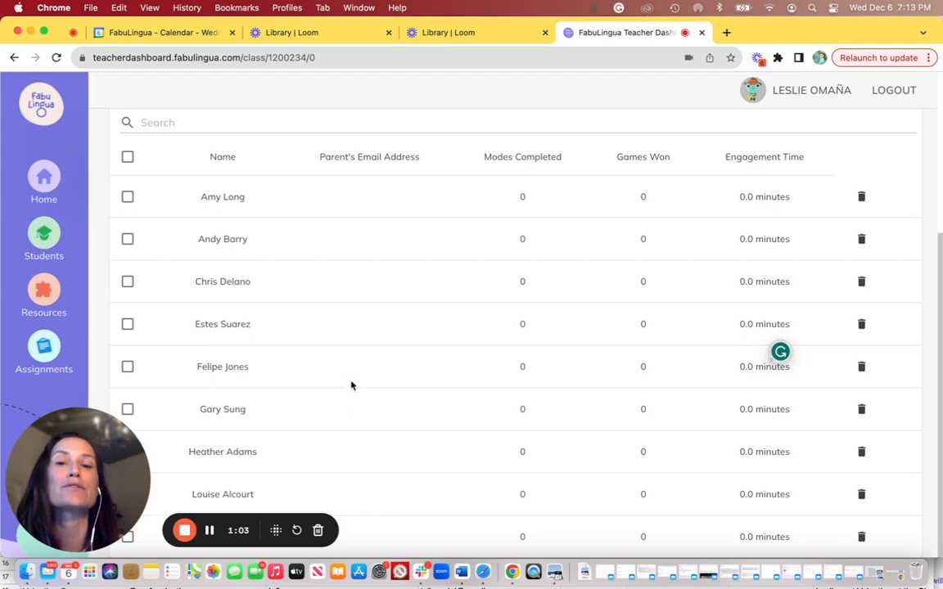
scroll("down", 3)
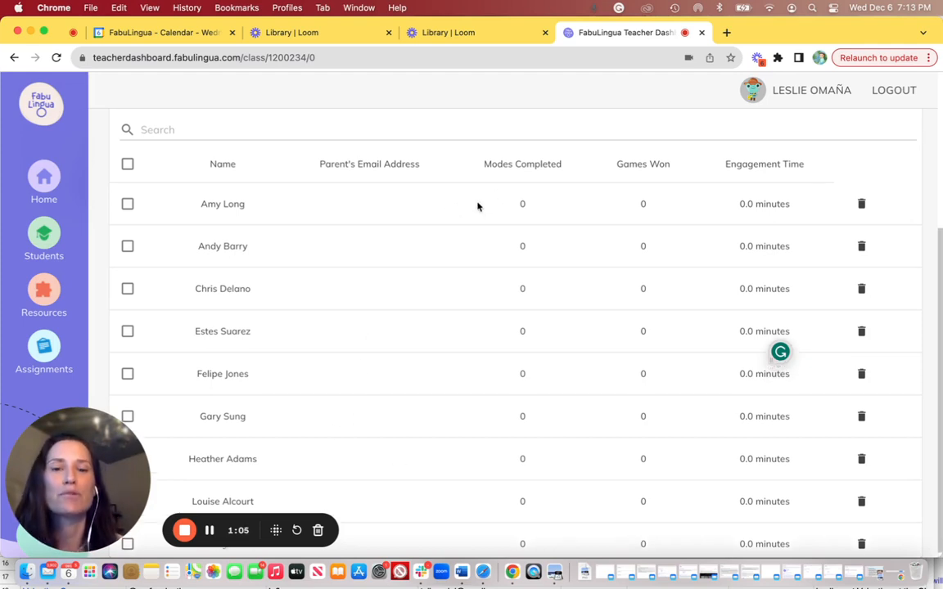
scroll("up", 3)
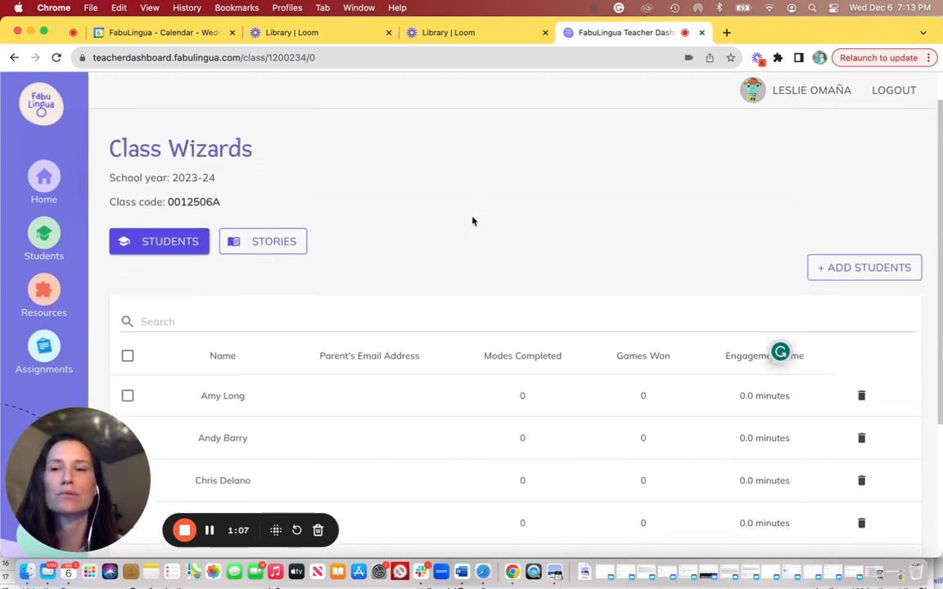